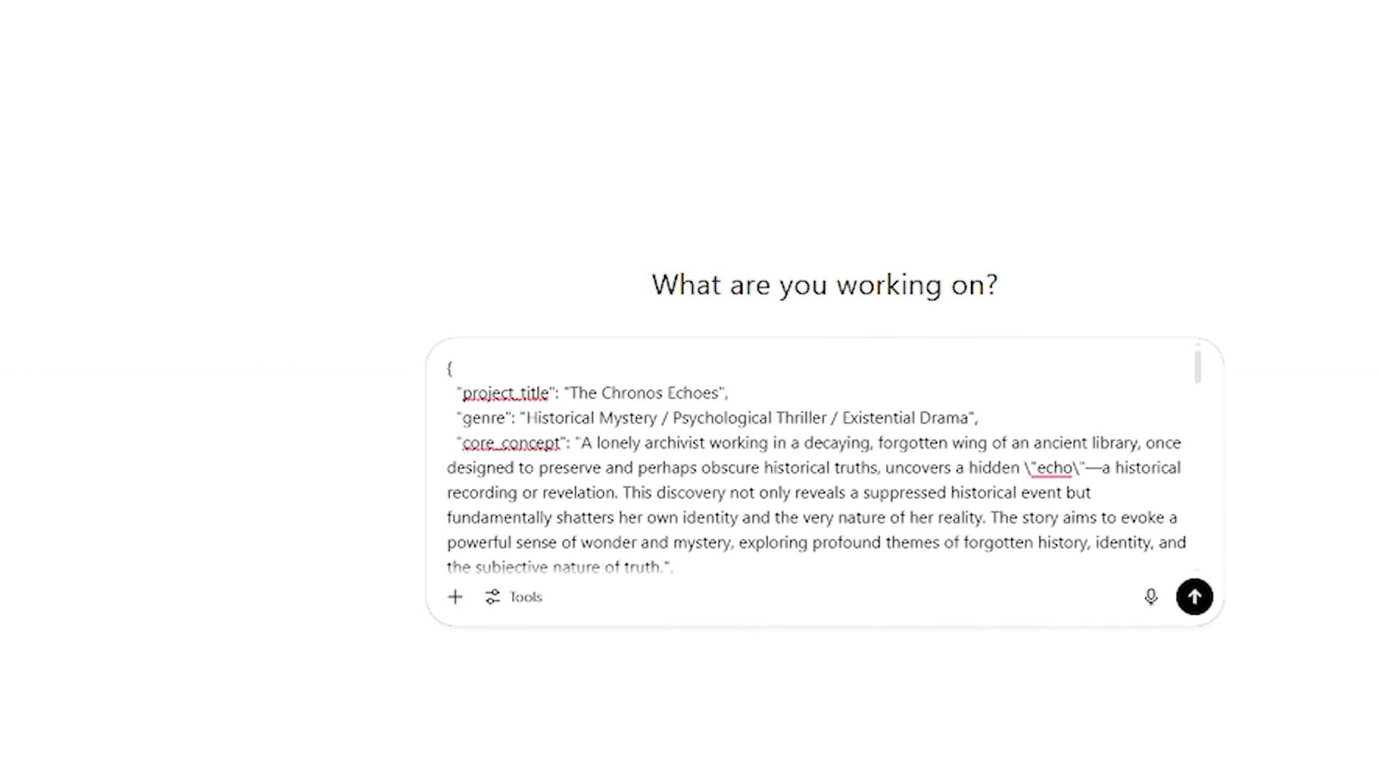
# Write 'create a 5 separate scenes of the giv..., it should be separate prompt for all scenes.' above the JSON brief.
pyautogui.write('create a')
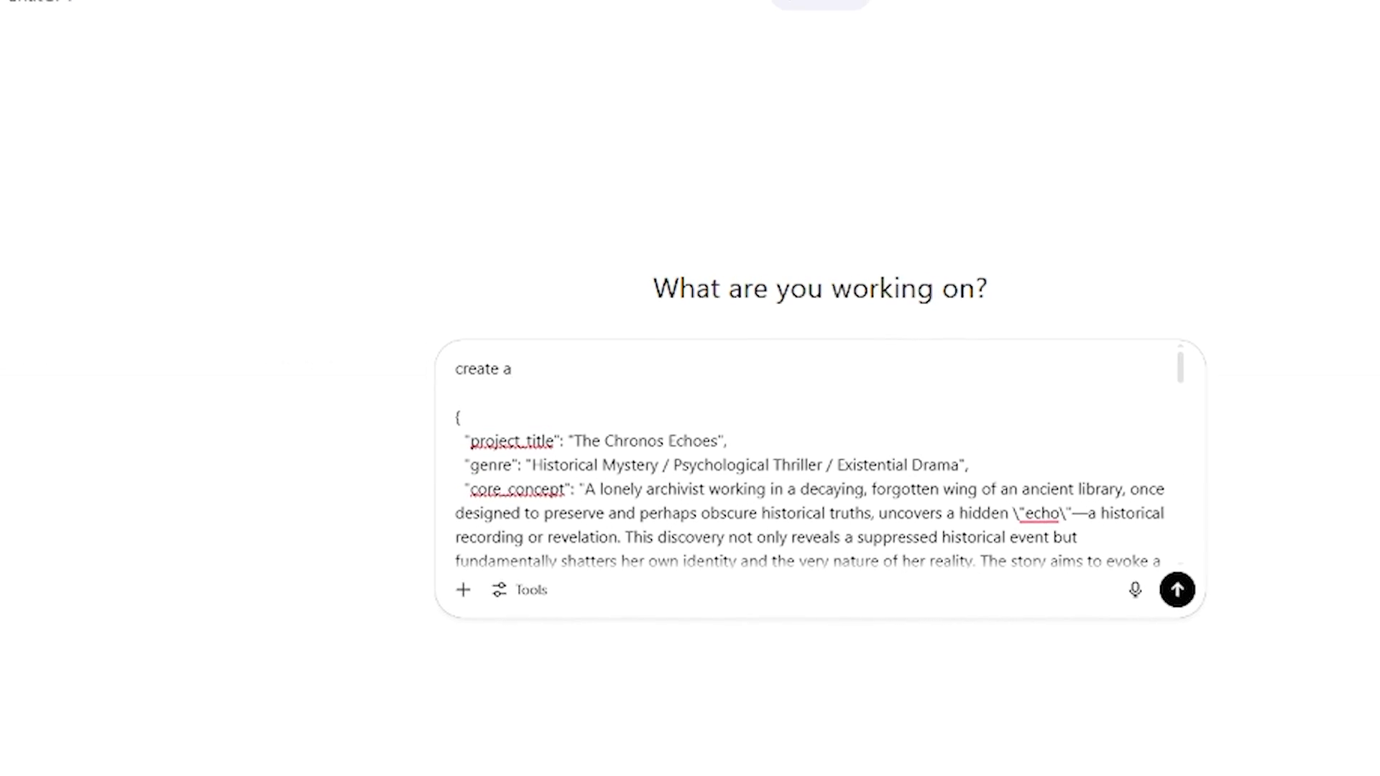
pyautogui.write('5 sepa')
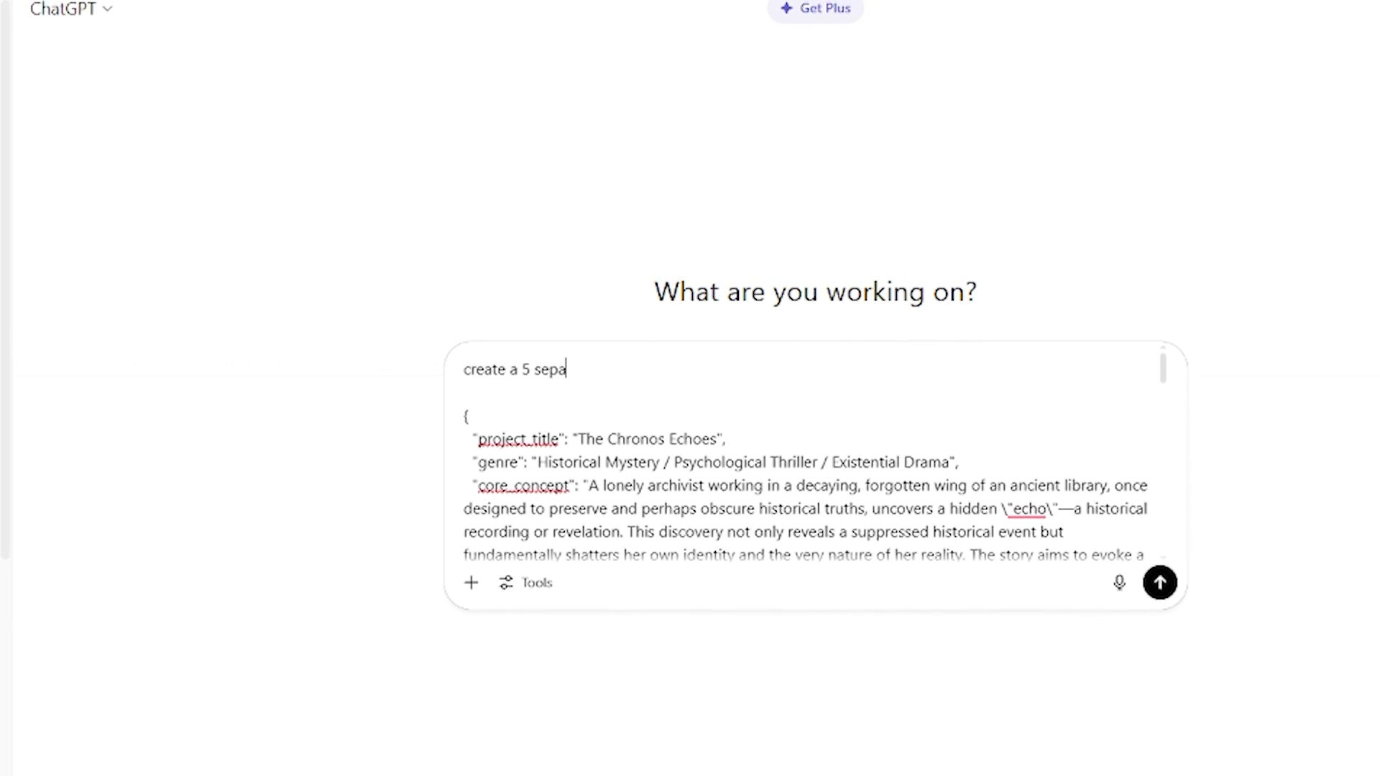
pyautogui.write('rate scenes')
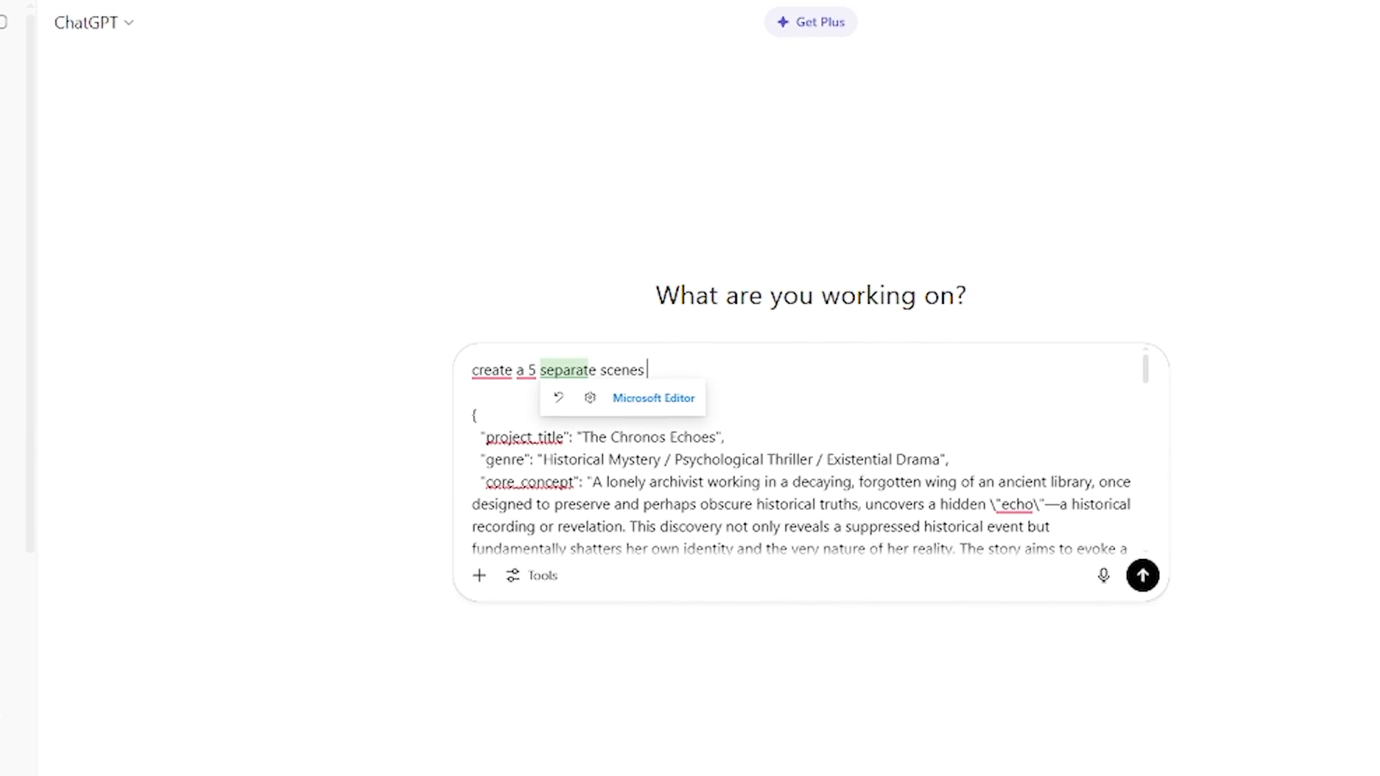
pyautogui.write('of the given prompt.')
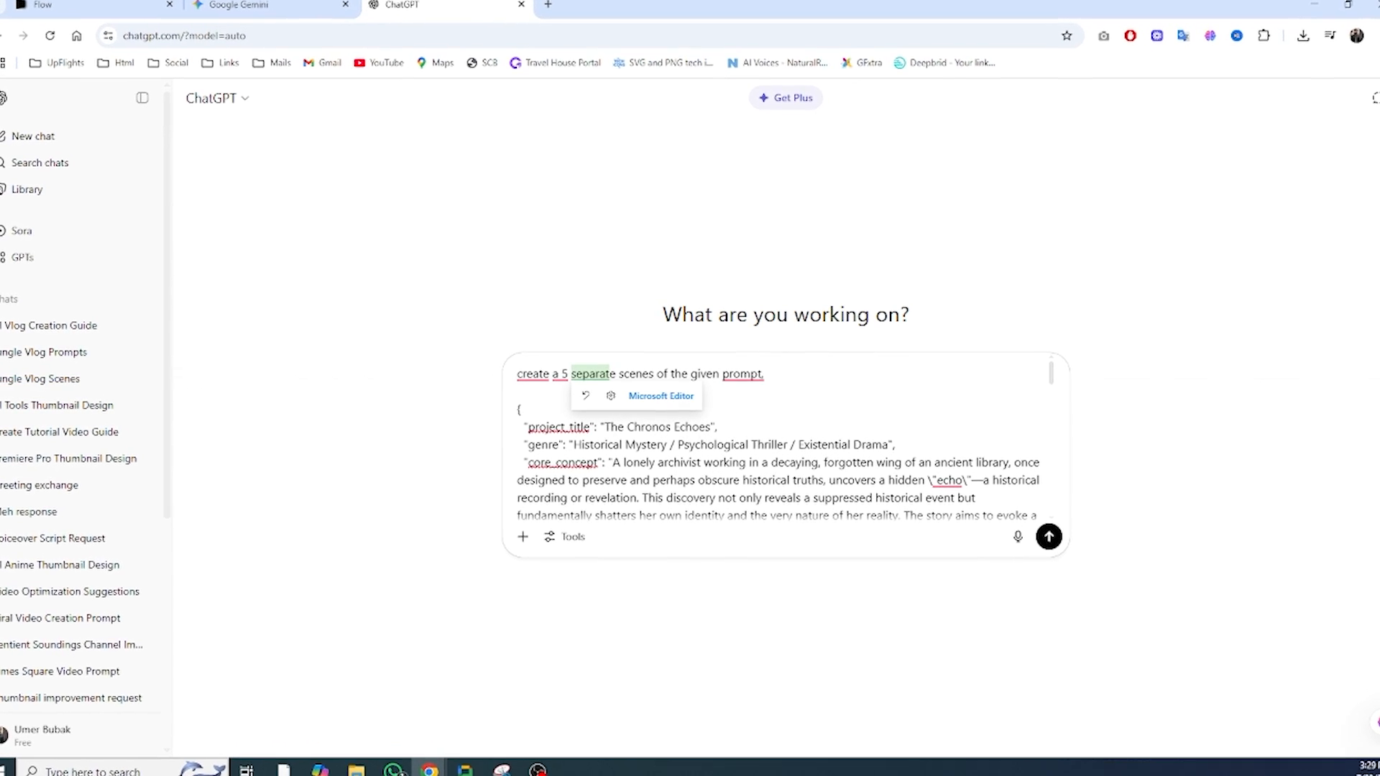
pyautogui.write(', it should be s')
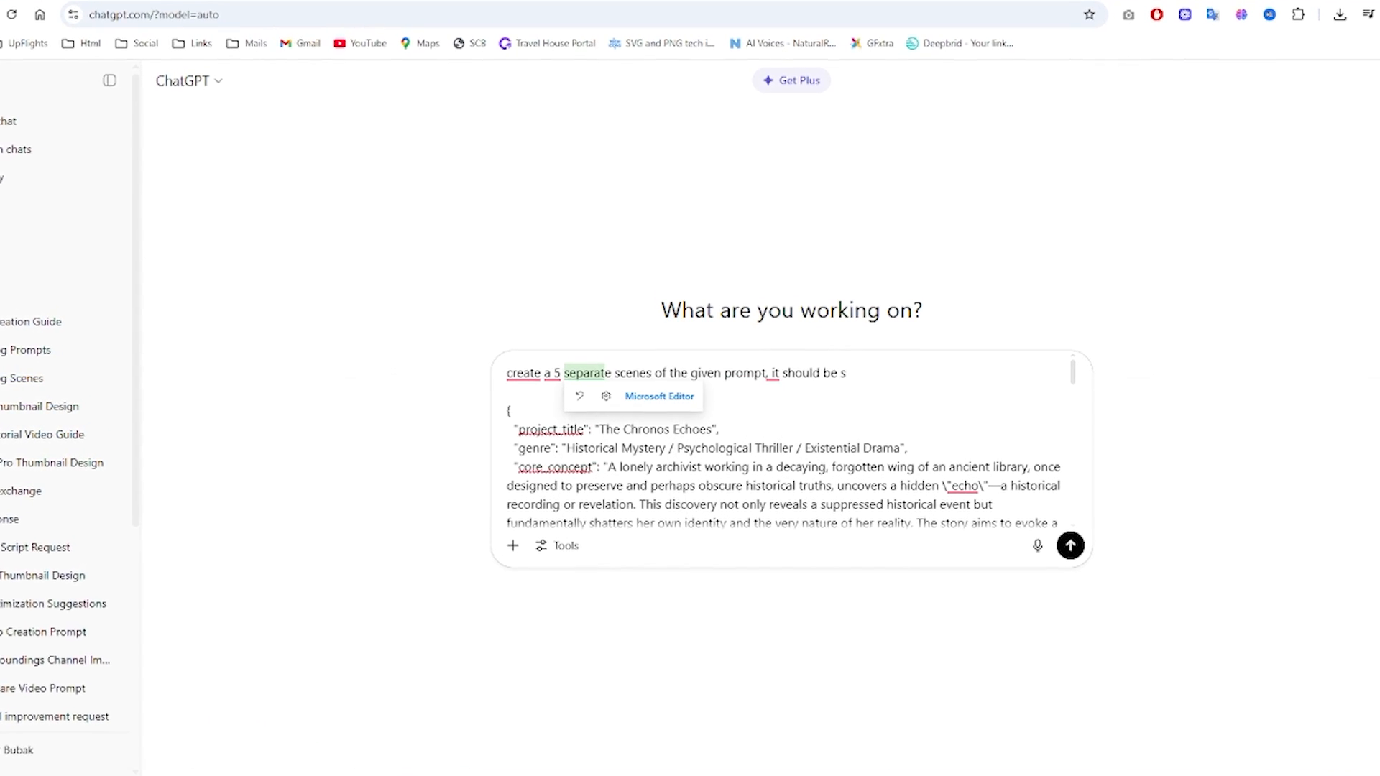
pyautogui.write('eparate')
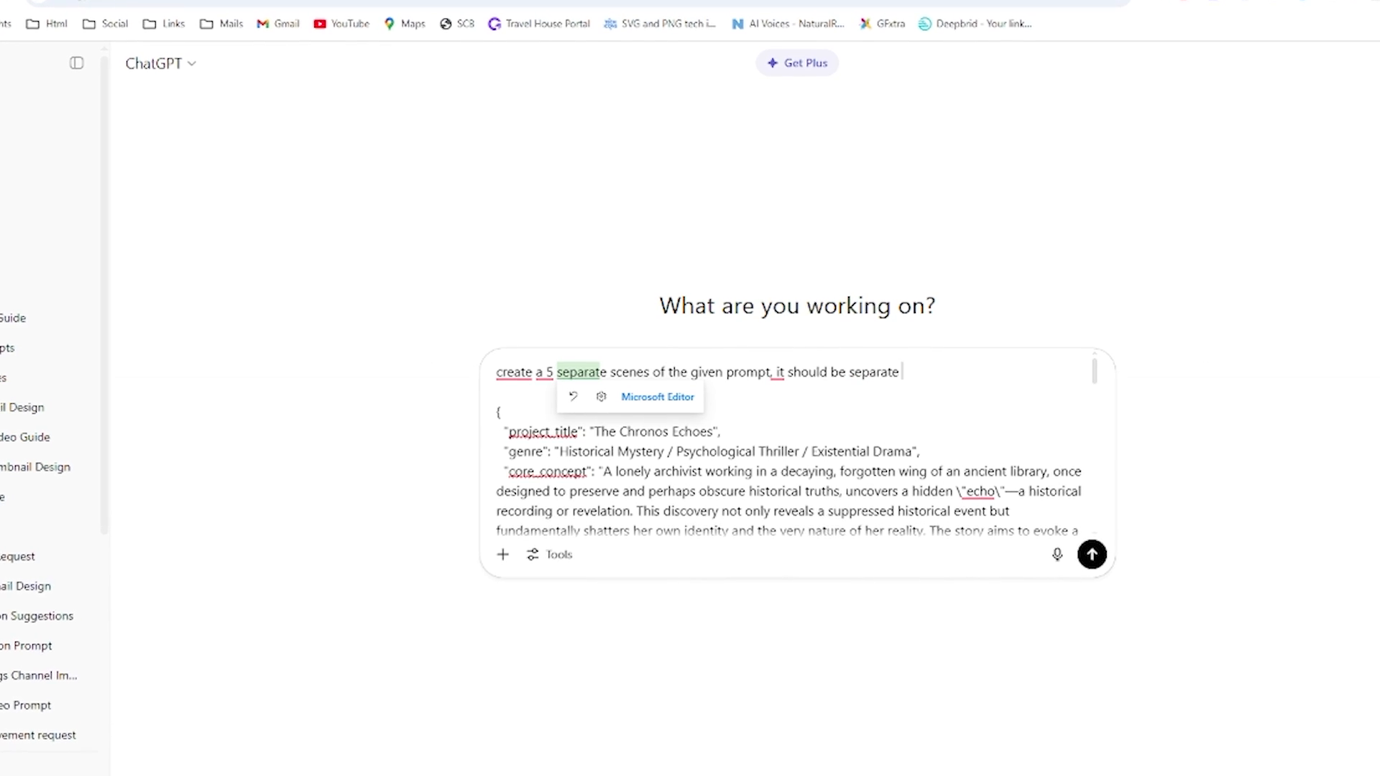
pyautogui.write('prompt')
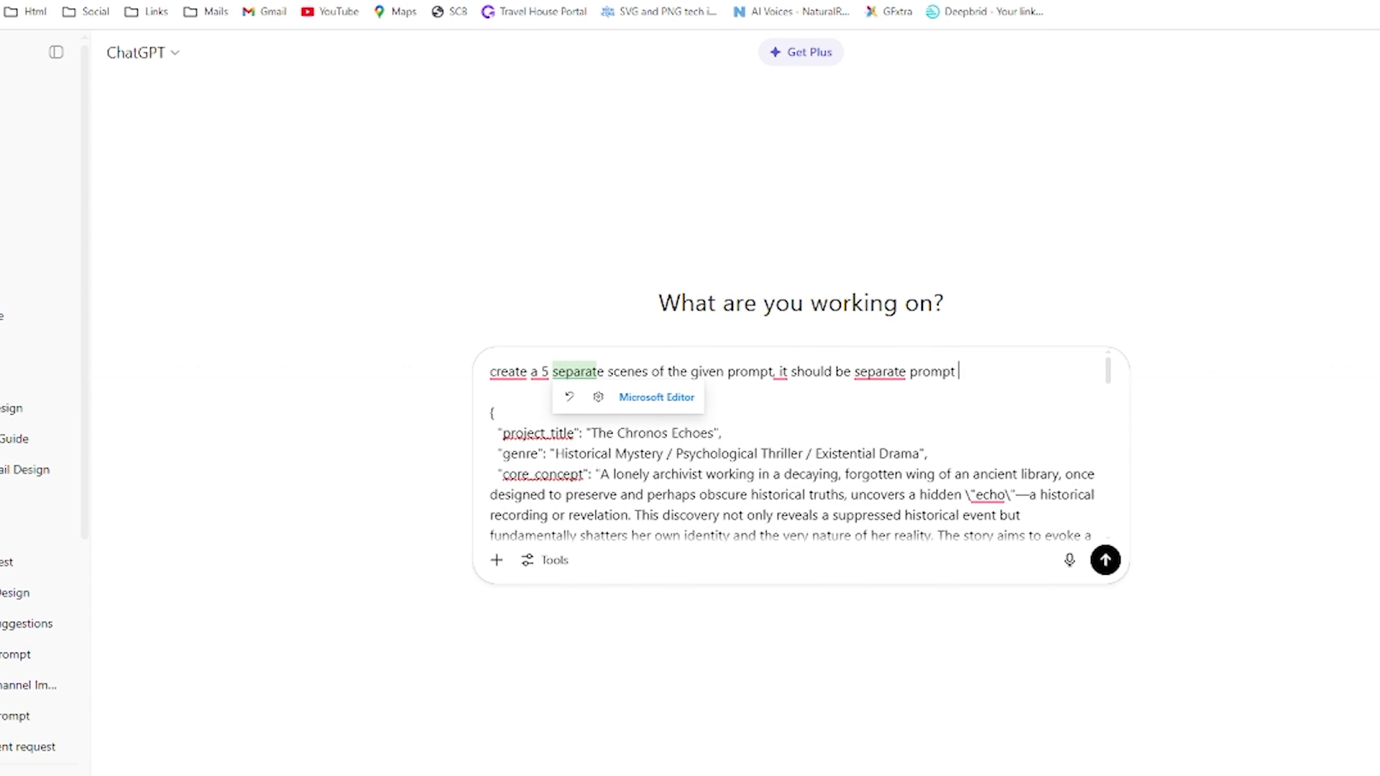
pyautogui.write('for all scenes.')
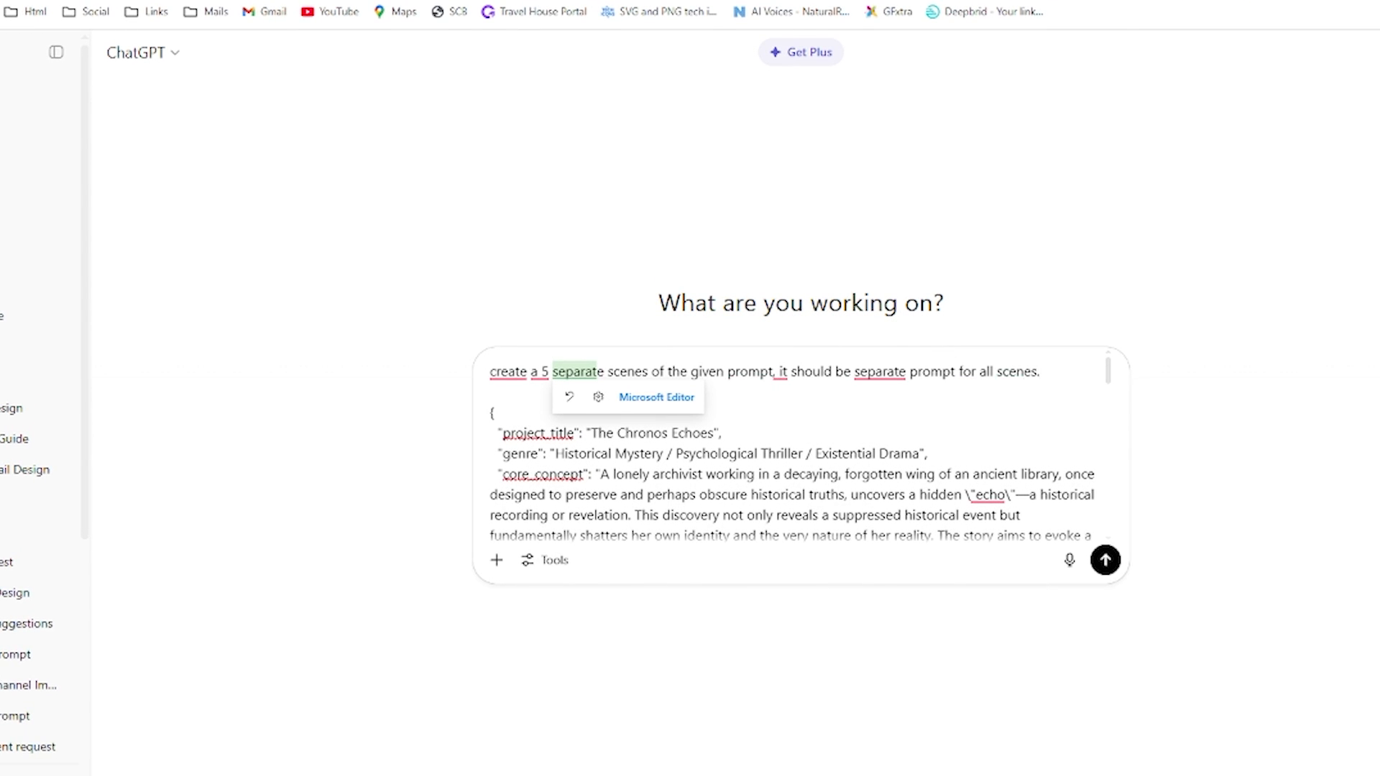
# Send the request and follow ChatGPT's reply through the Scene 1 and Scene 2 prompts.
pyautogui.click(1106, 559)
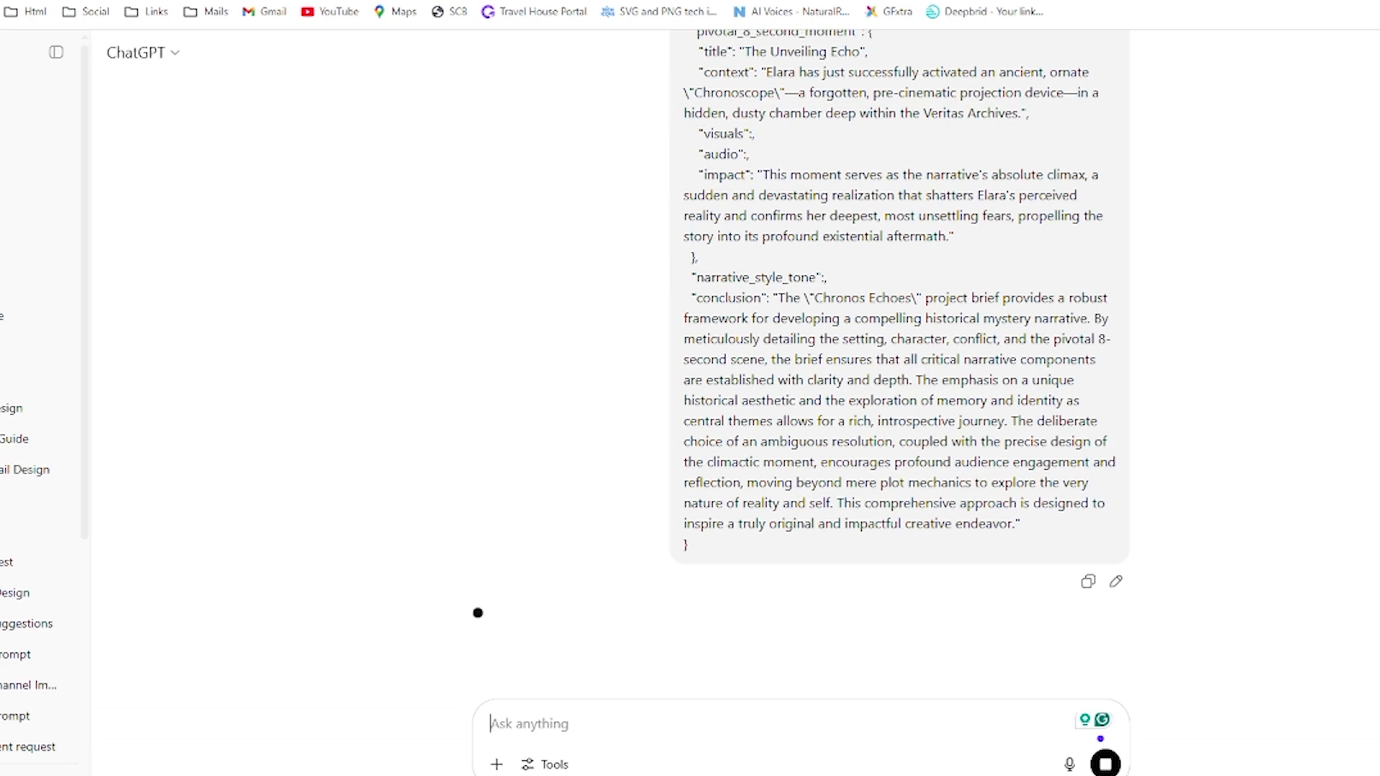
pyautogui.scroll(-3)
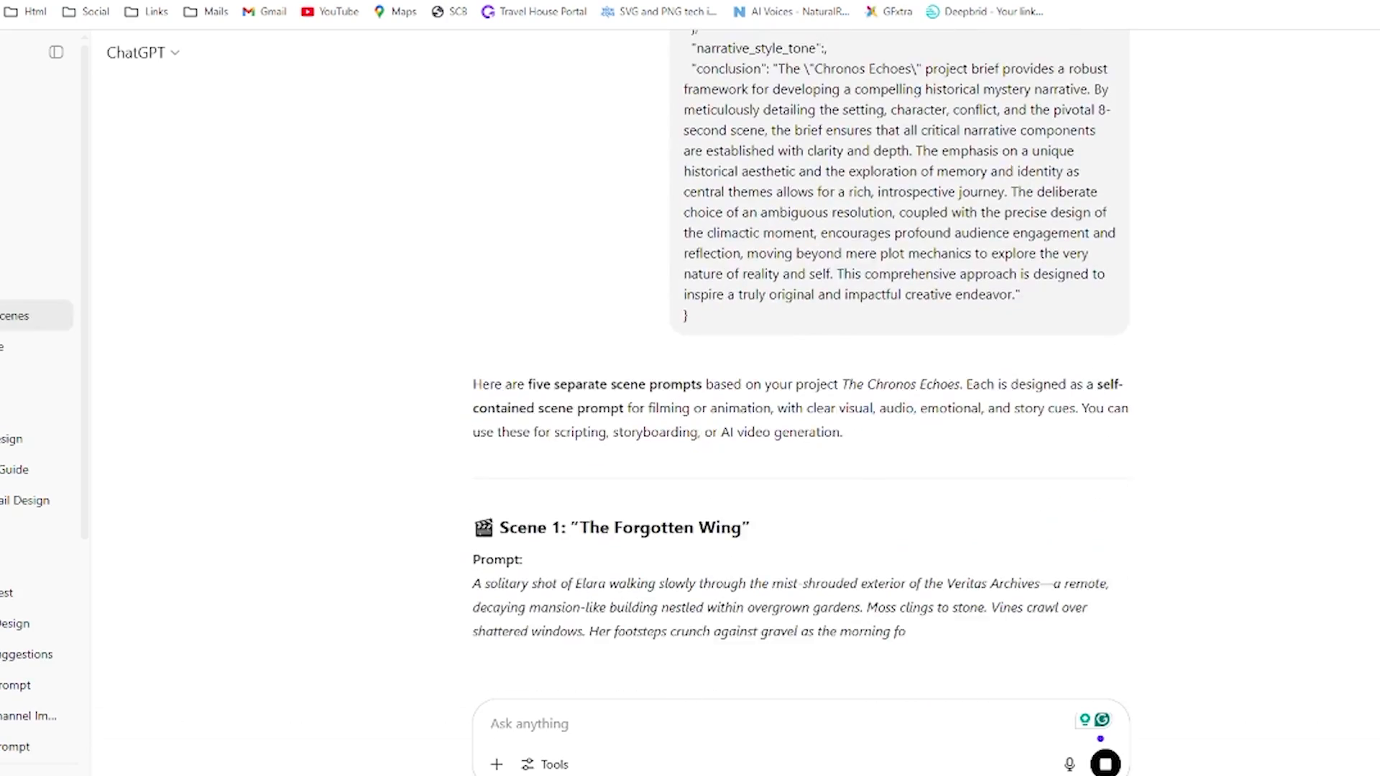
pyautogui.scroll(-3)
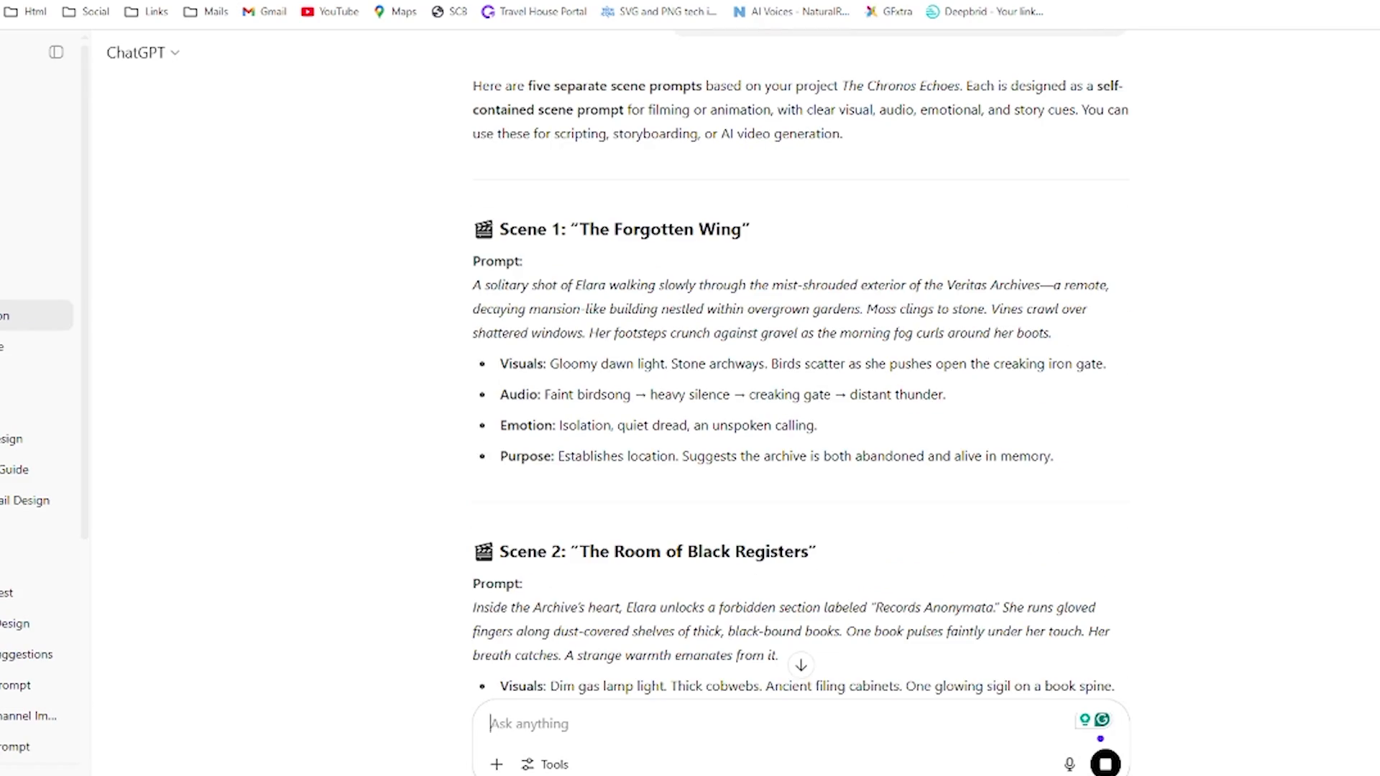
# Render the Scene 1 prompt as a Veo 3 Fast video in Flow and play the result.
pyautogui.click(105, 14)
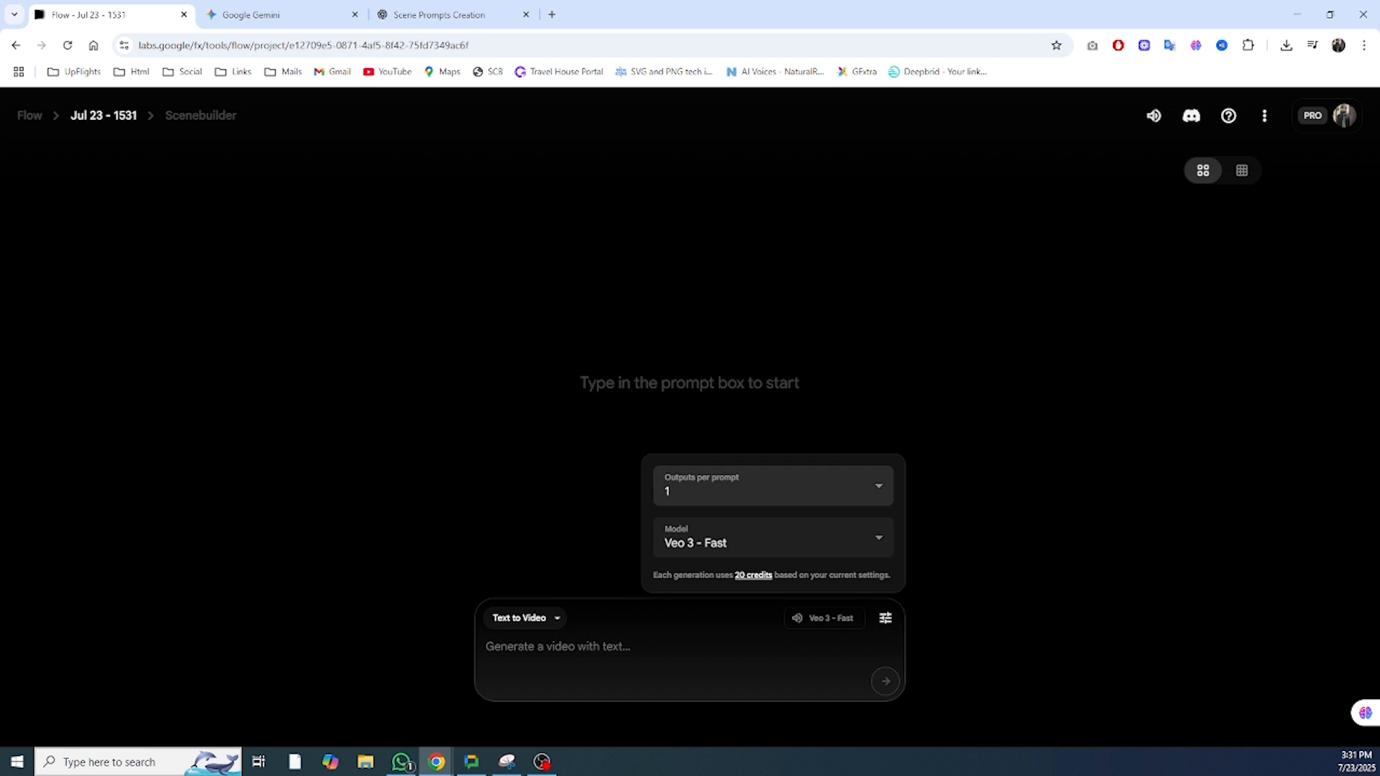
pyautogui.click(884, 680)
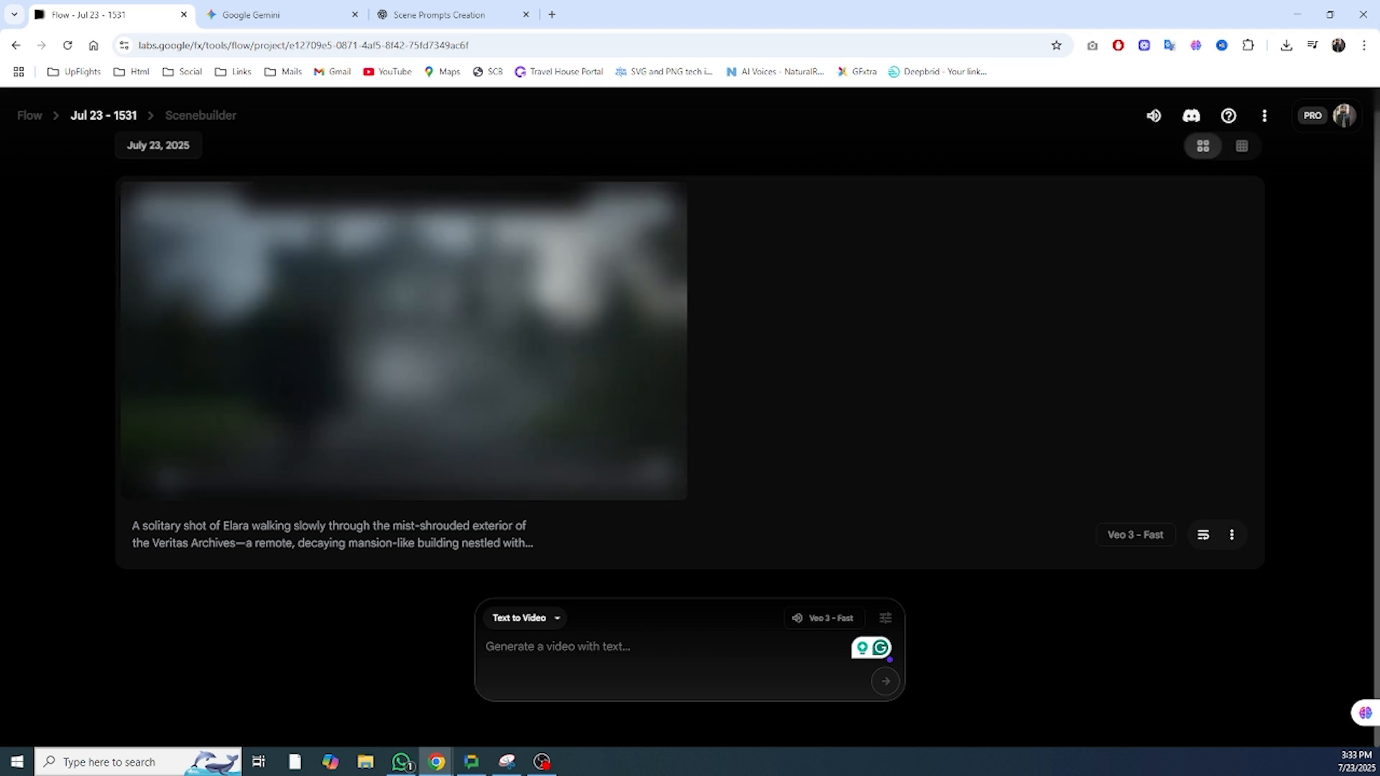
pyautogui.click(401, 339)
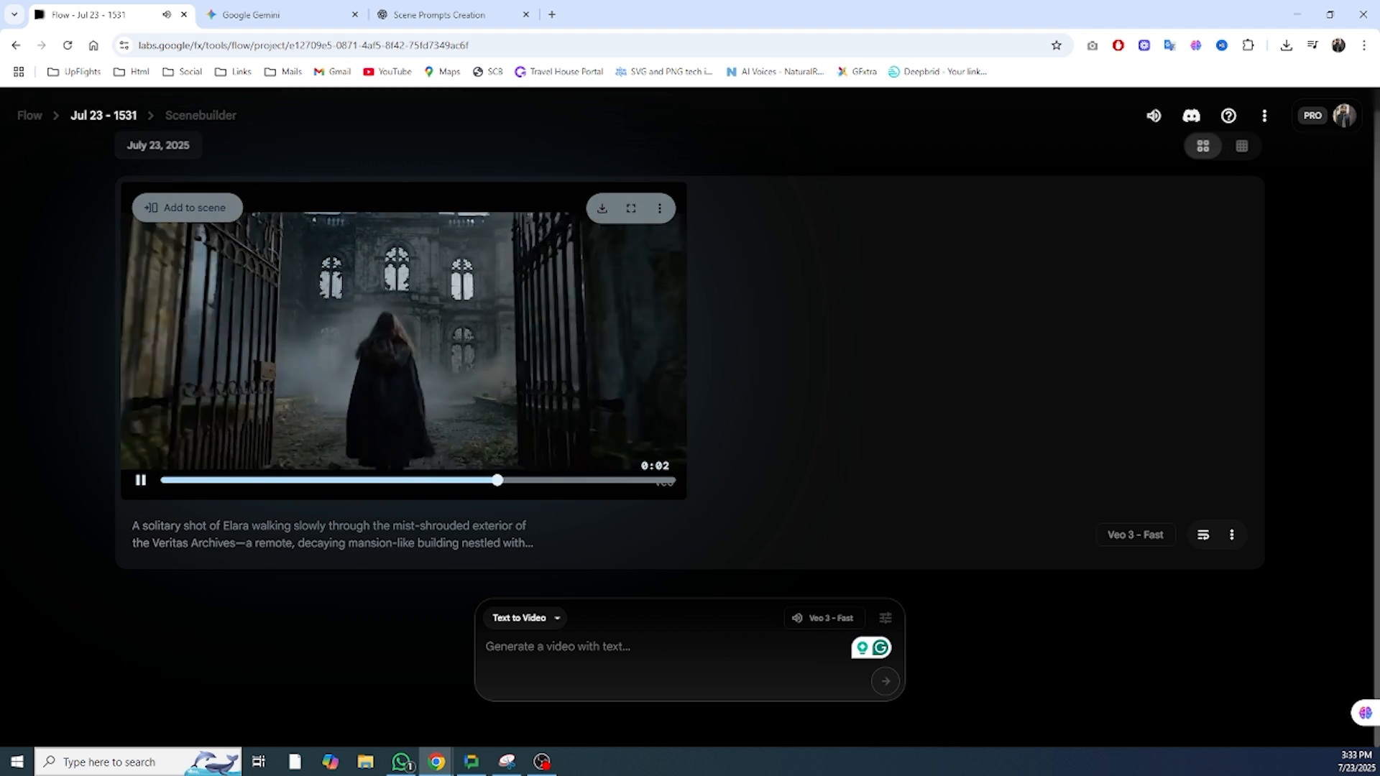
# Carry the remaining scene prompts from ChatGPT into Flow's Text to Video box and generate them.
pyautogui.click(450, 14)
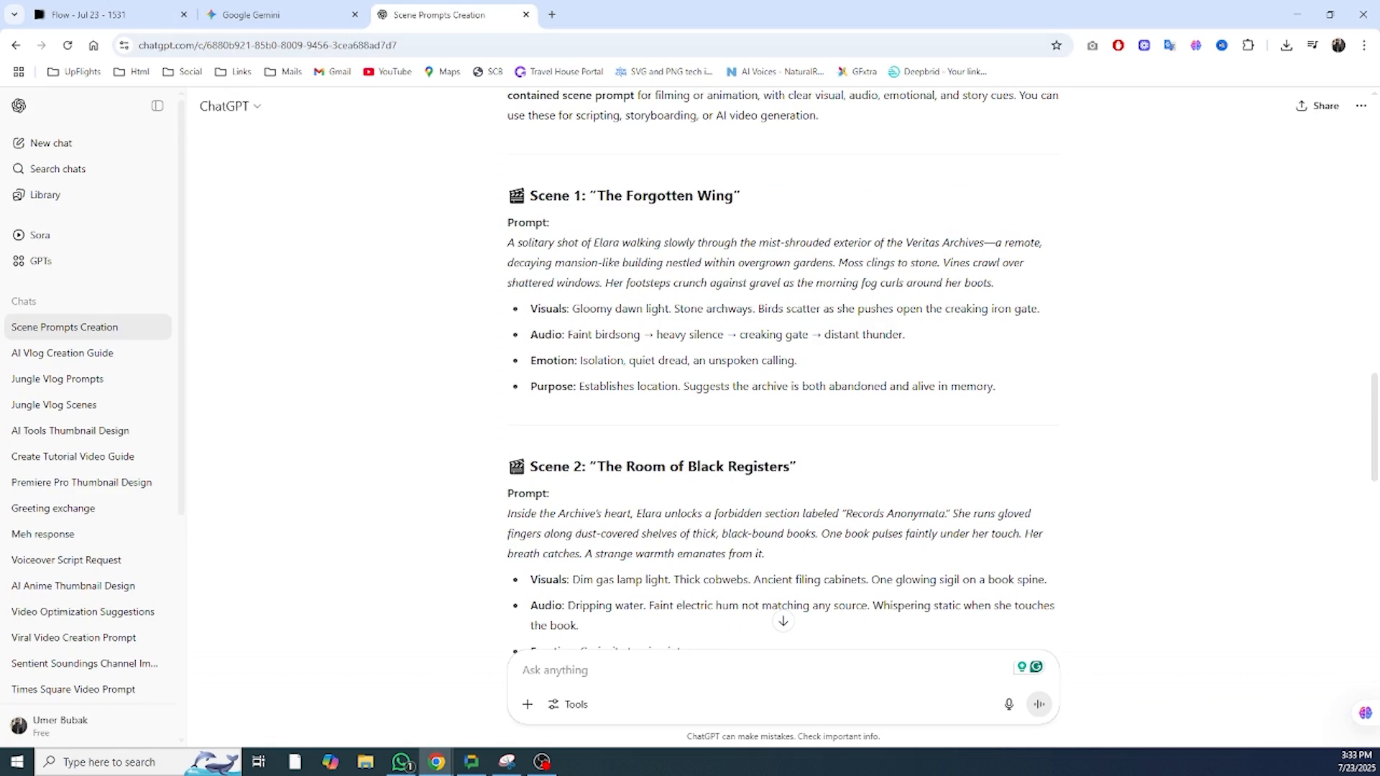
pyautogui.click(105, 14)
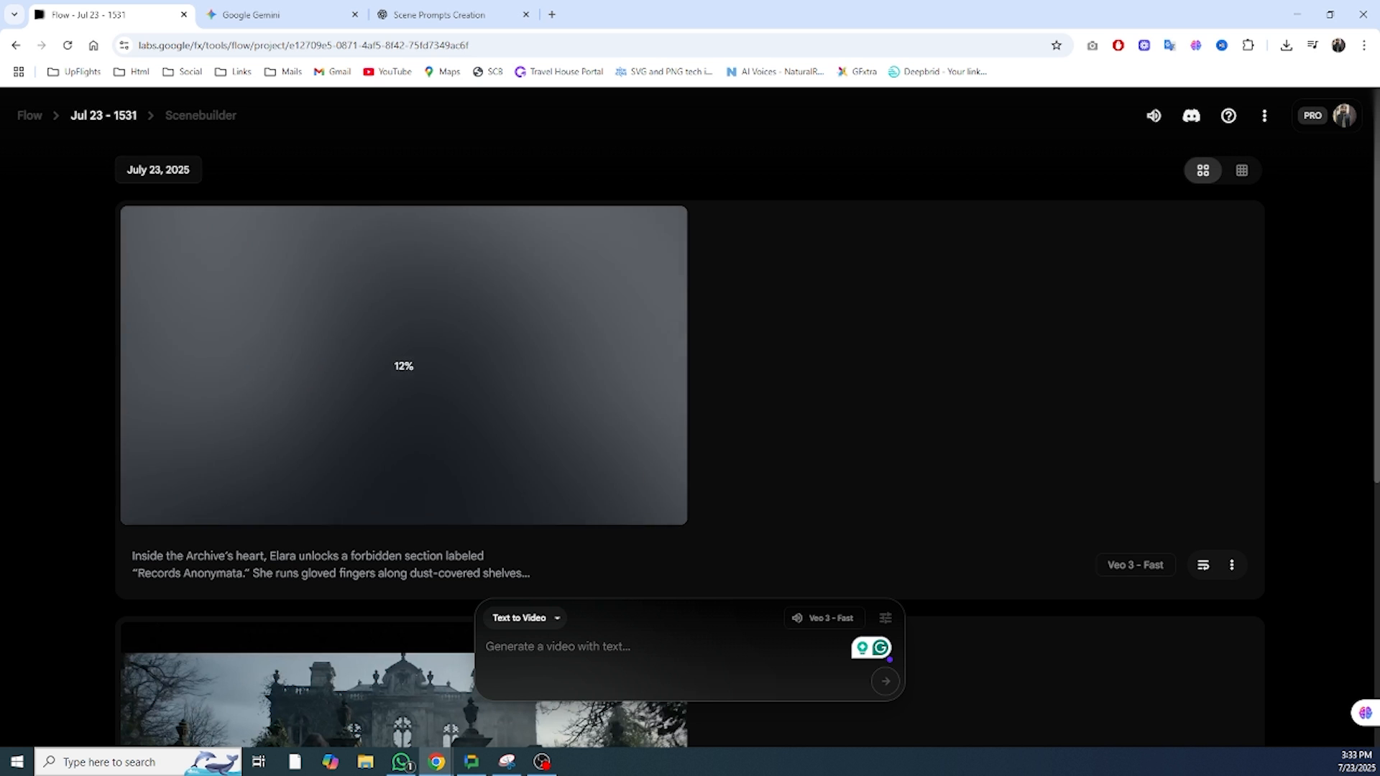
pyautogui.scroll(-3)
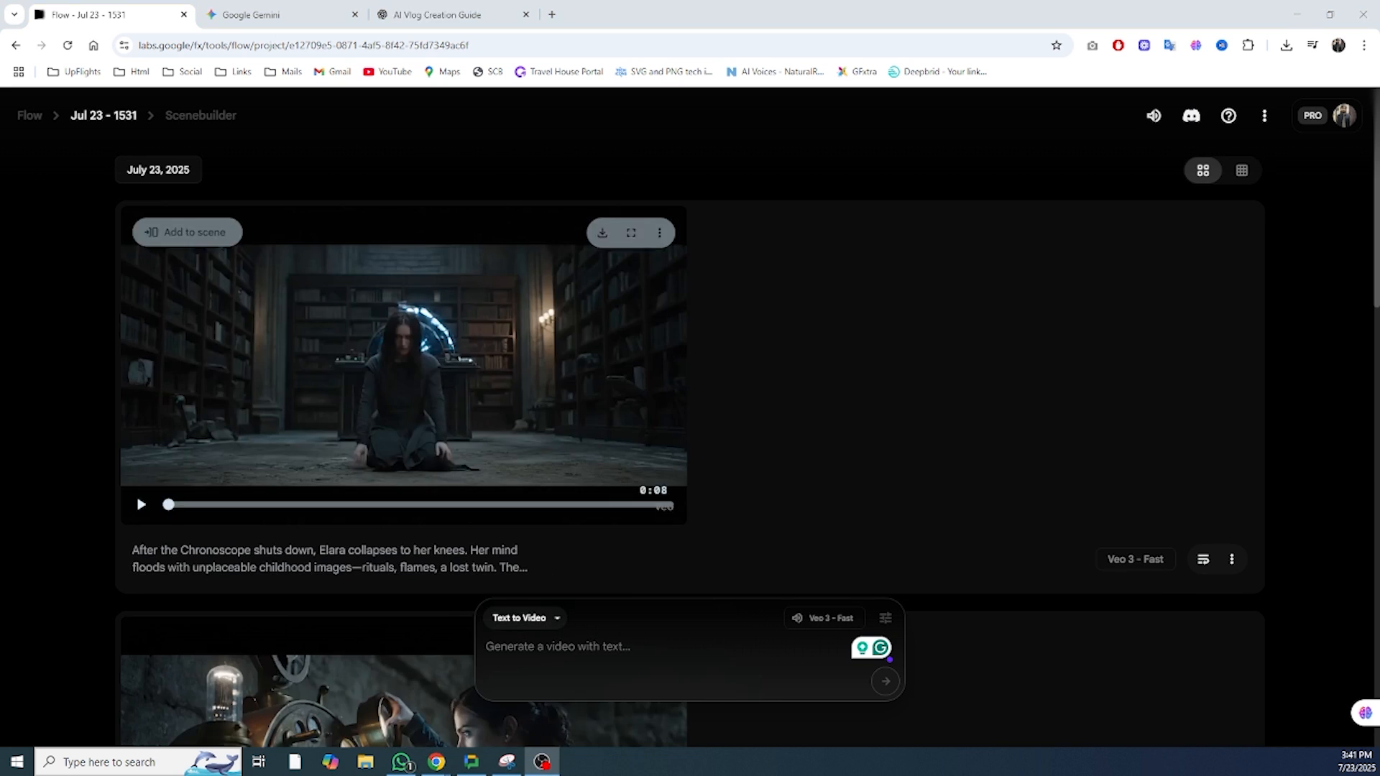
# Preview the Scene 5 clip of Elara collapsing after the Chronoscope shuts down, then pause it.
pyautogui.click(139, 503)
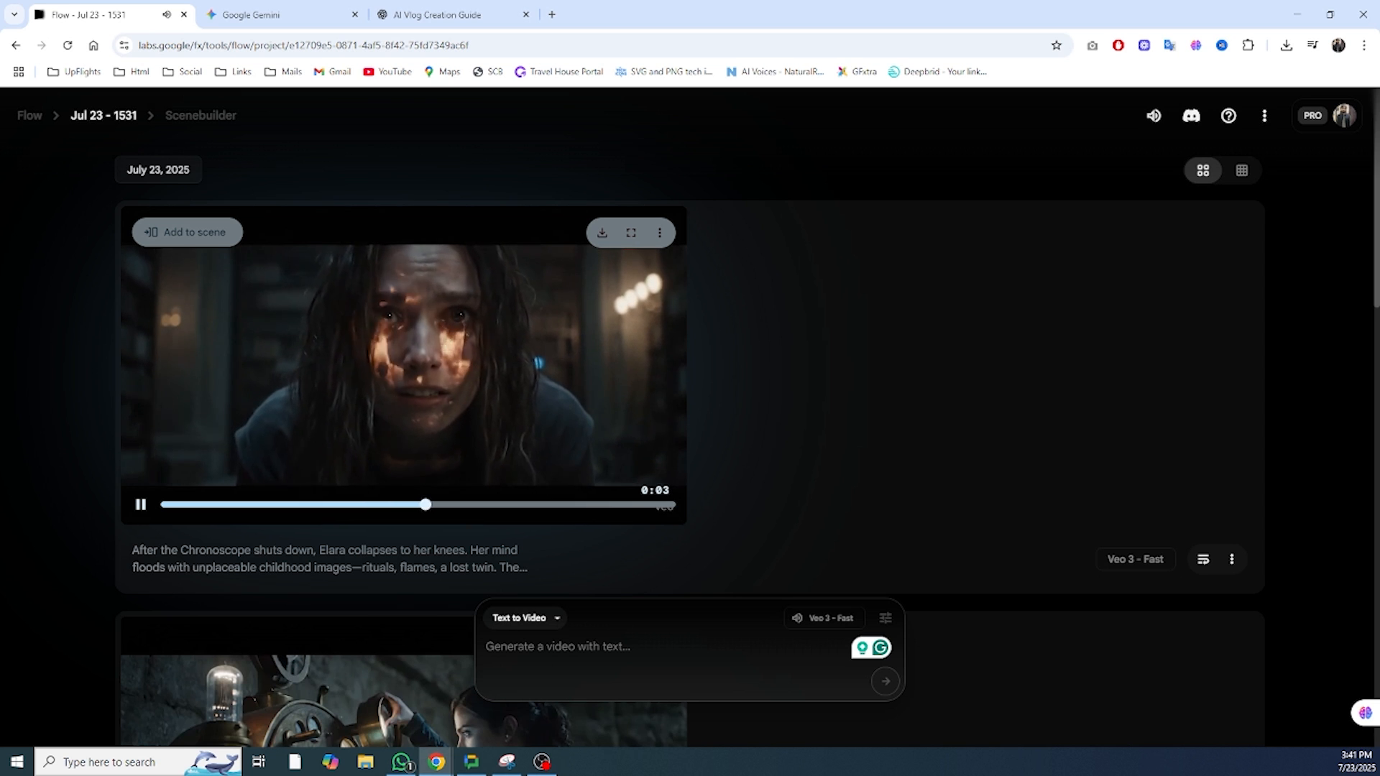
pyautogui.click(140, 505)
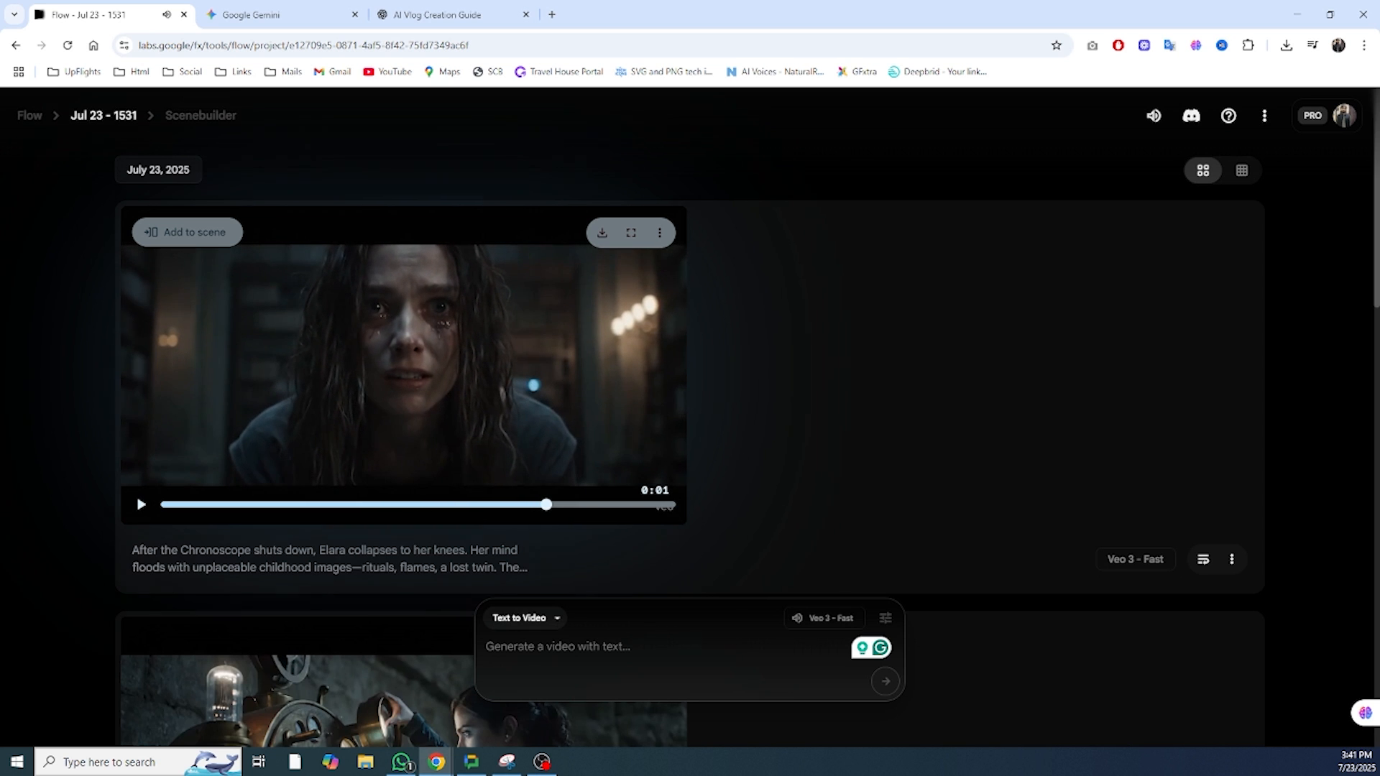
pyautogui.scroll(3)
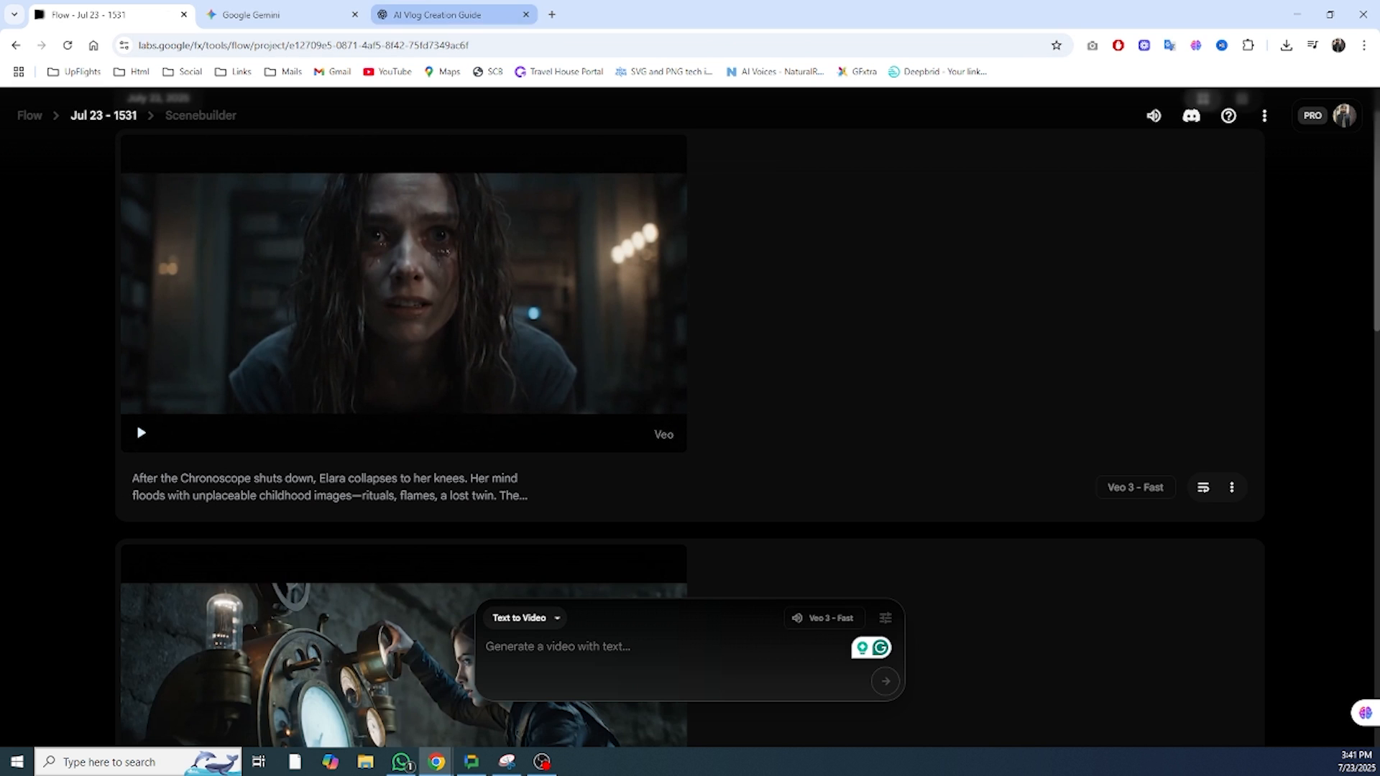
# Return to the Scene Prompts Creation chat showing Scene 5 'The Echo Within'.
pyautogui.click(448, 14)
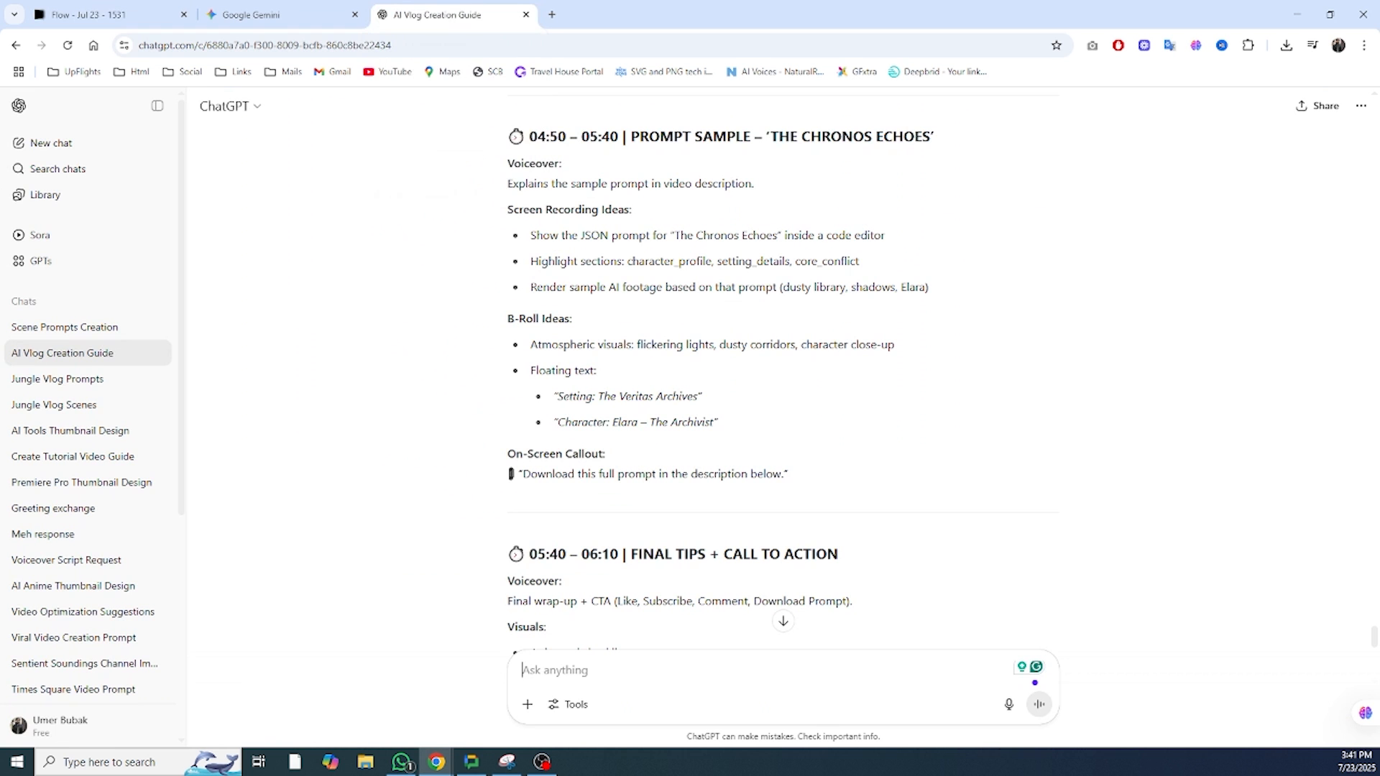
pyautogui.moveTo(65, 326)
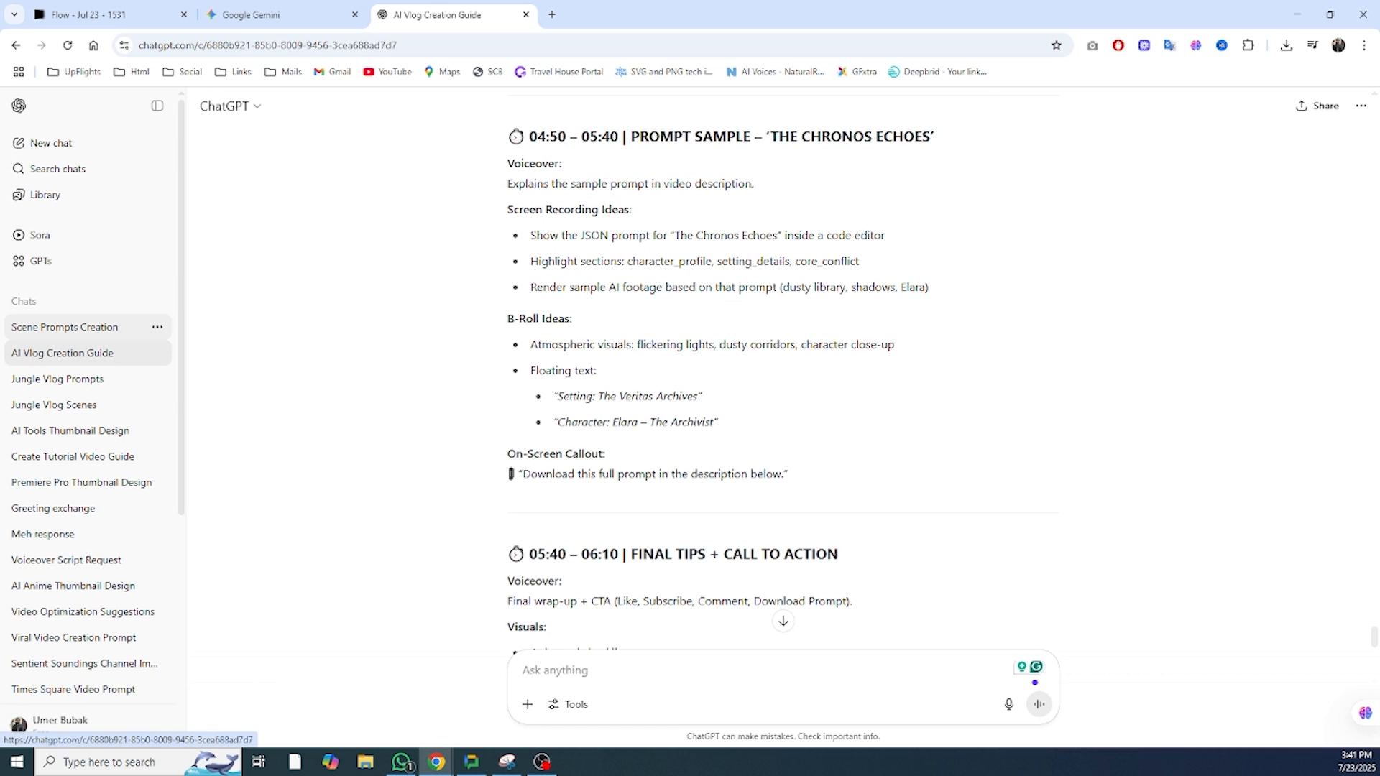
pyautogui.click(65, 328)
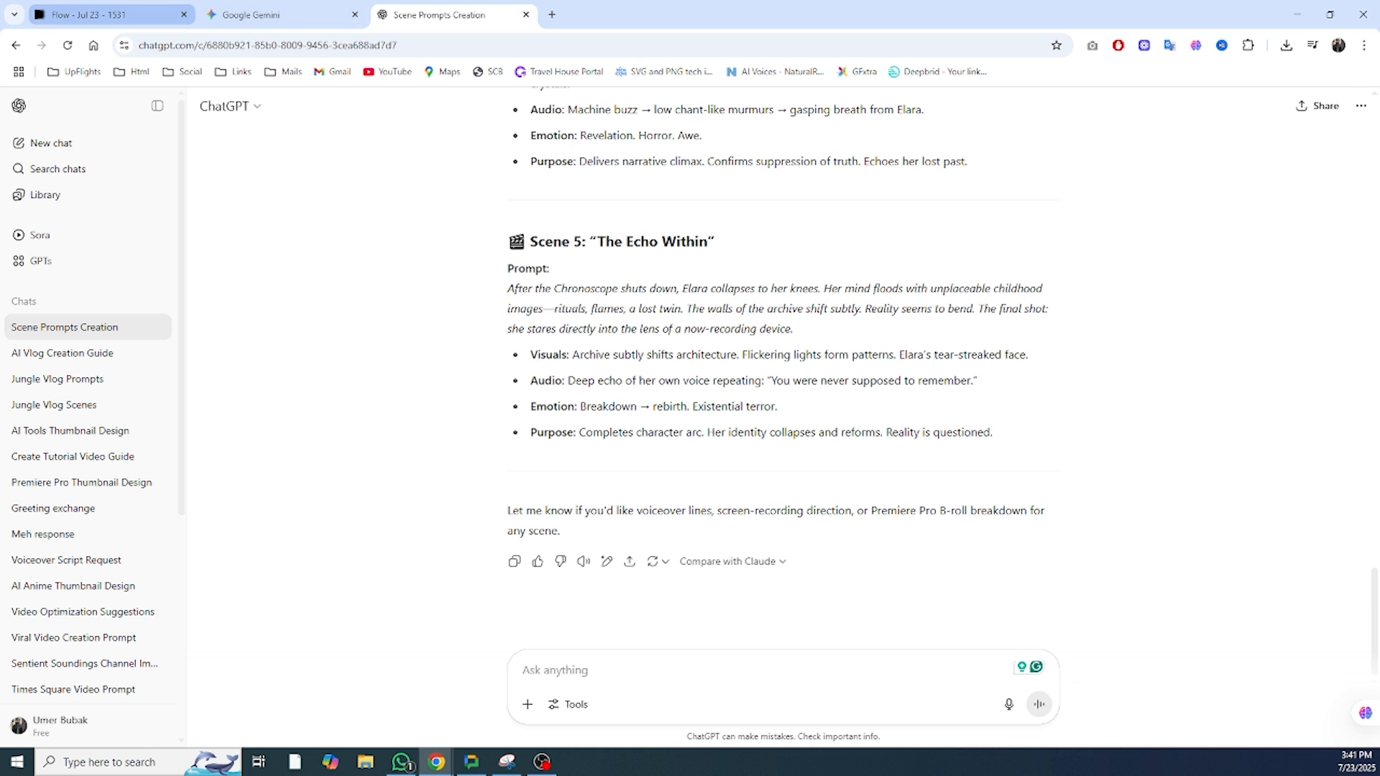
# Review the Flow project's generated scene videos, including Scene 5 and the Chronoscope scene.
pyautogui.click(105, 15)
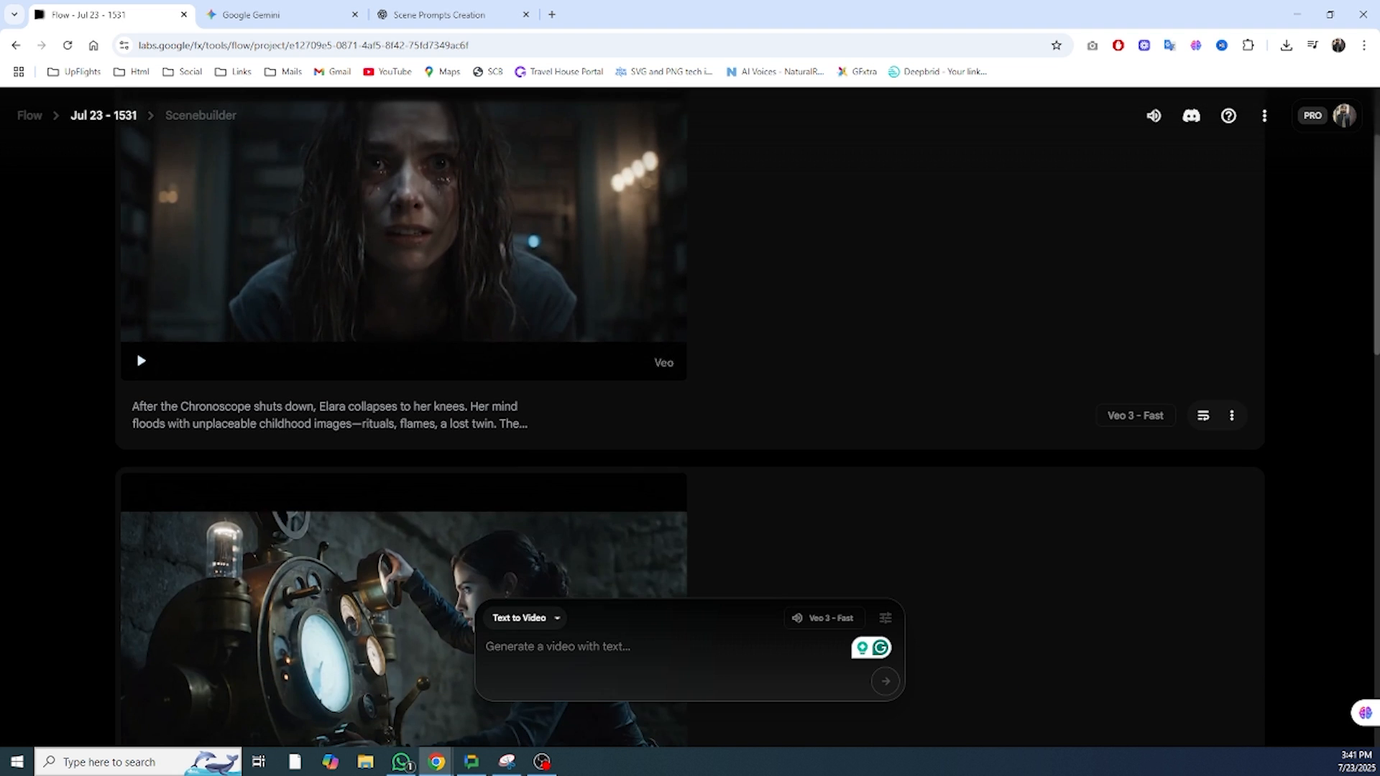
pyautogui.scroll(-3)
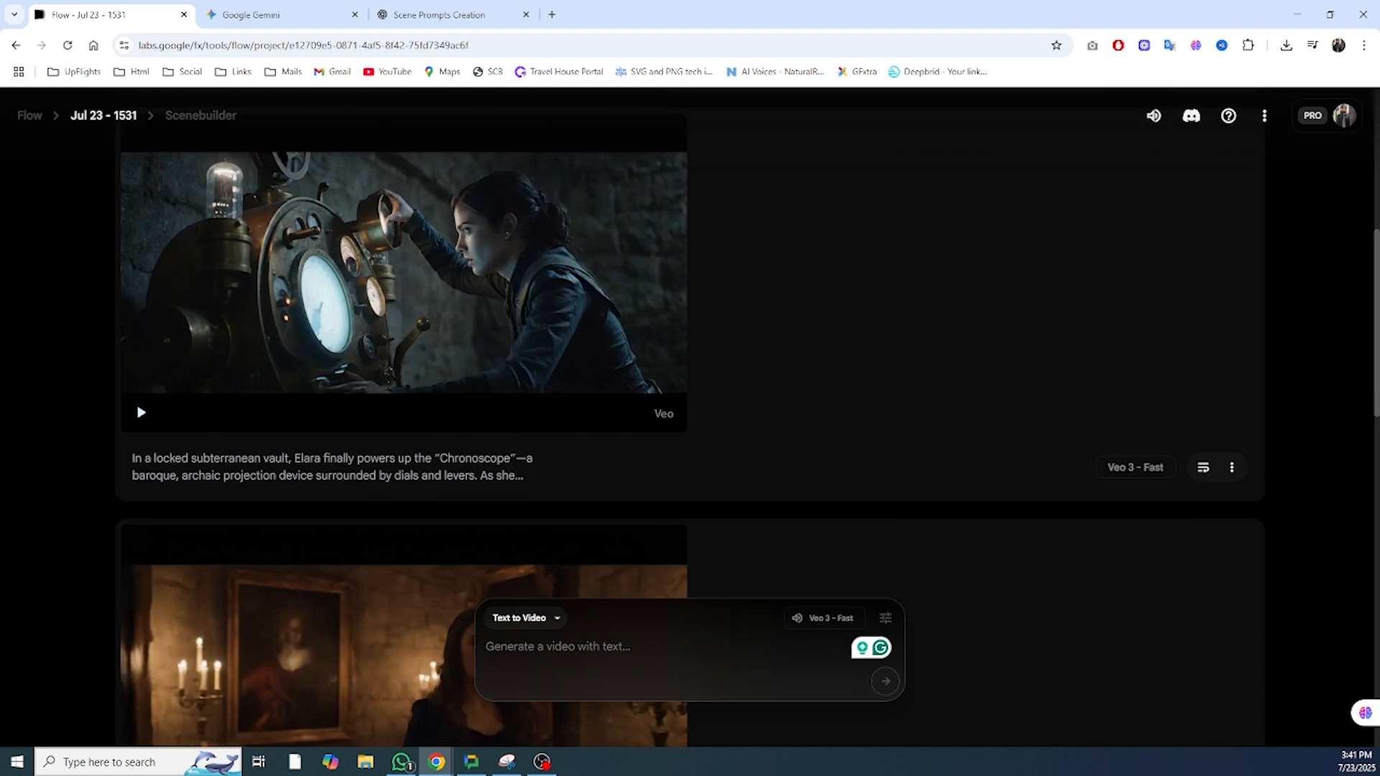
pyautogui.scroll(3)
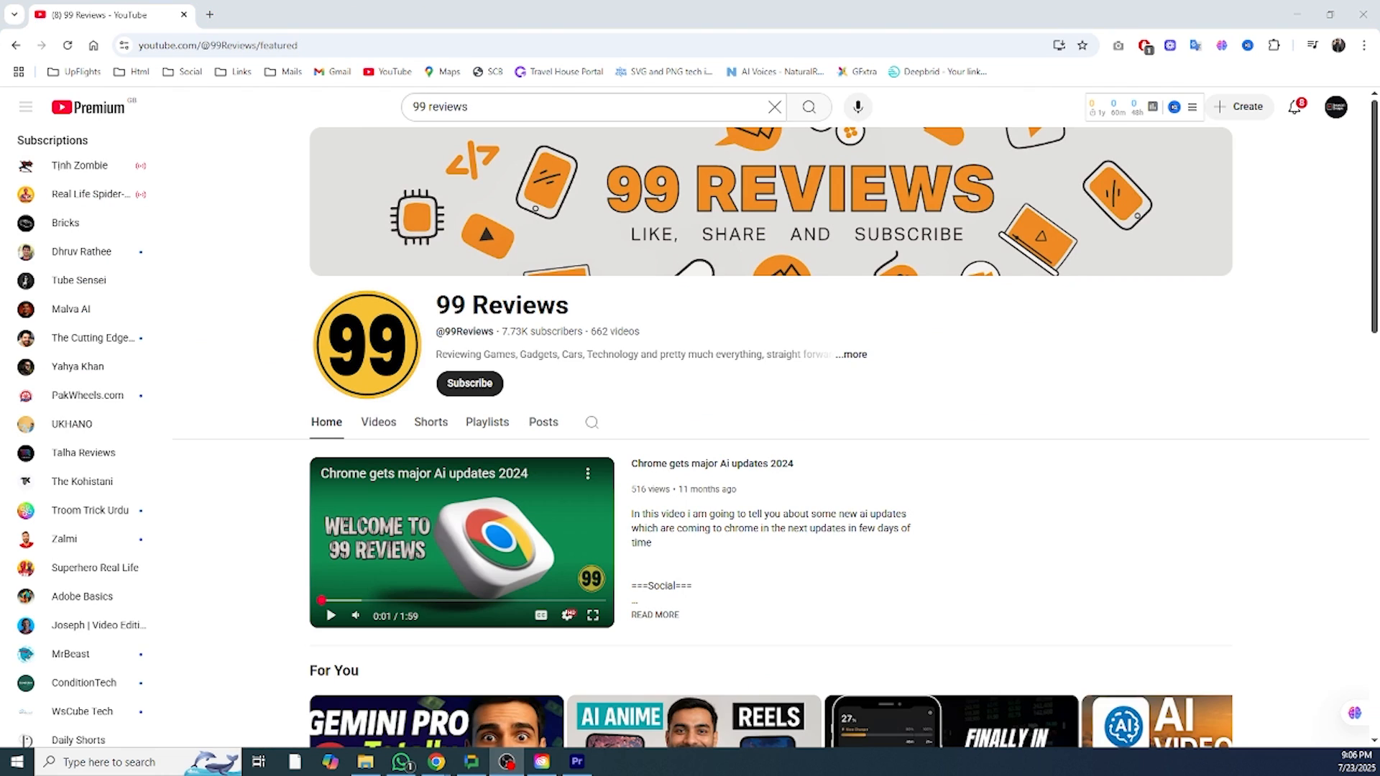
# Subscribe to the 99 Reviews channel with notifications set to All.
pyautogui.click(469, 382)
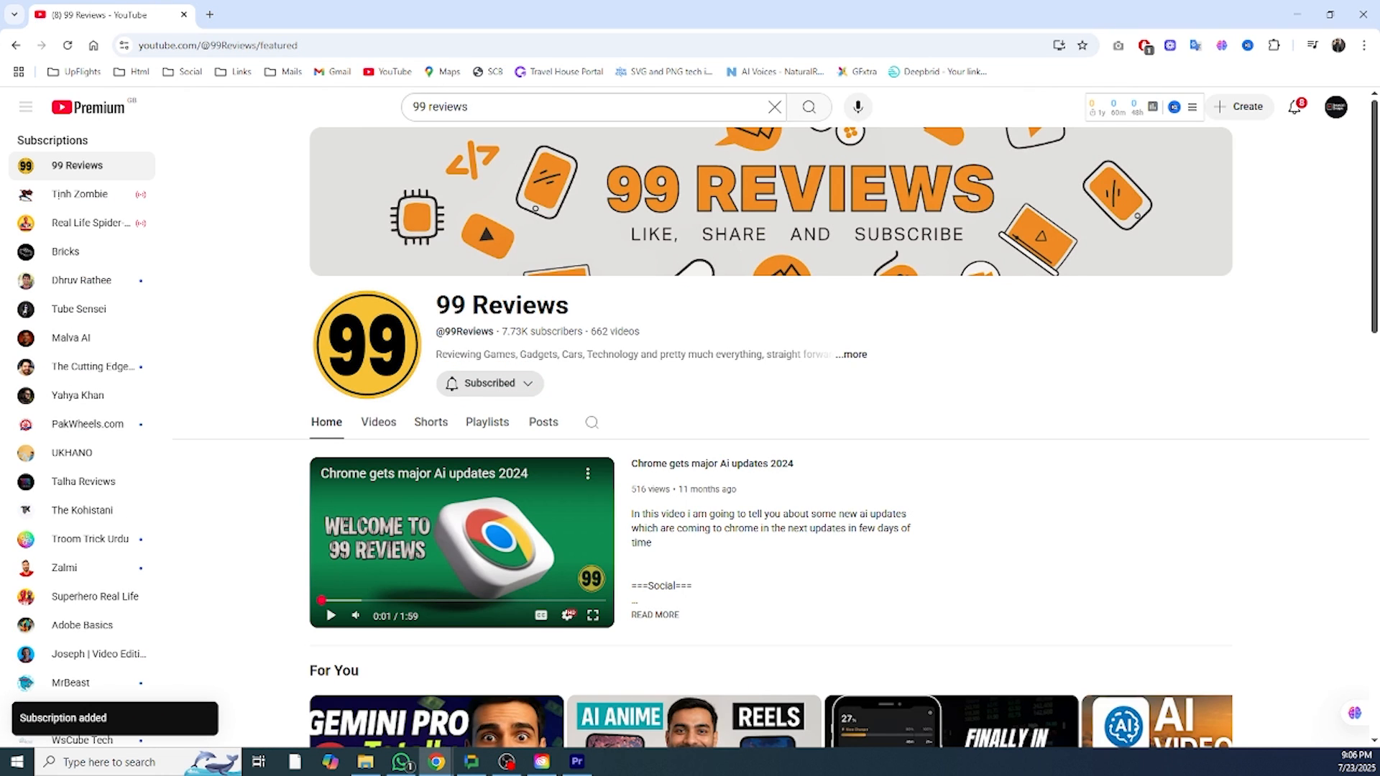
pyautogui.click(489, 382)
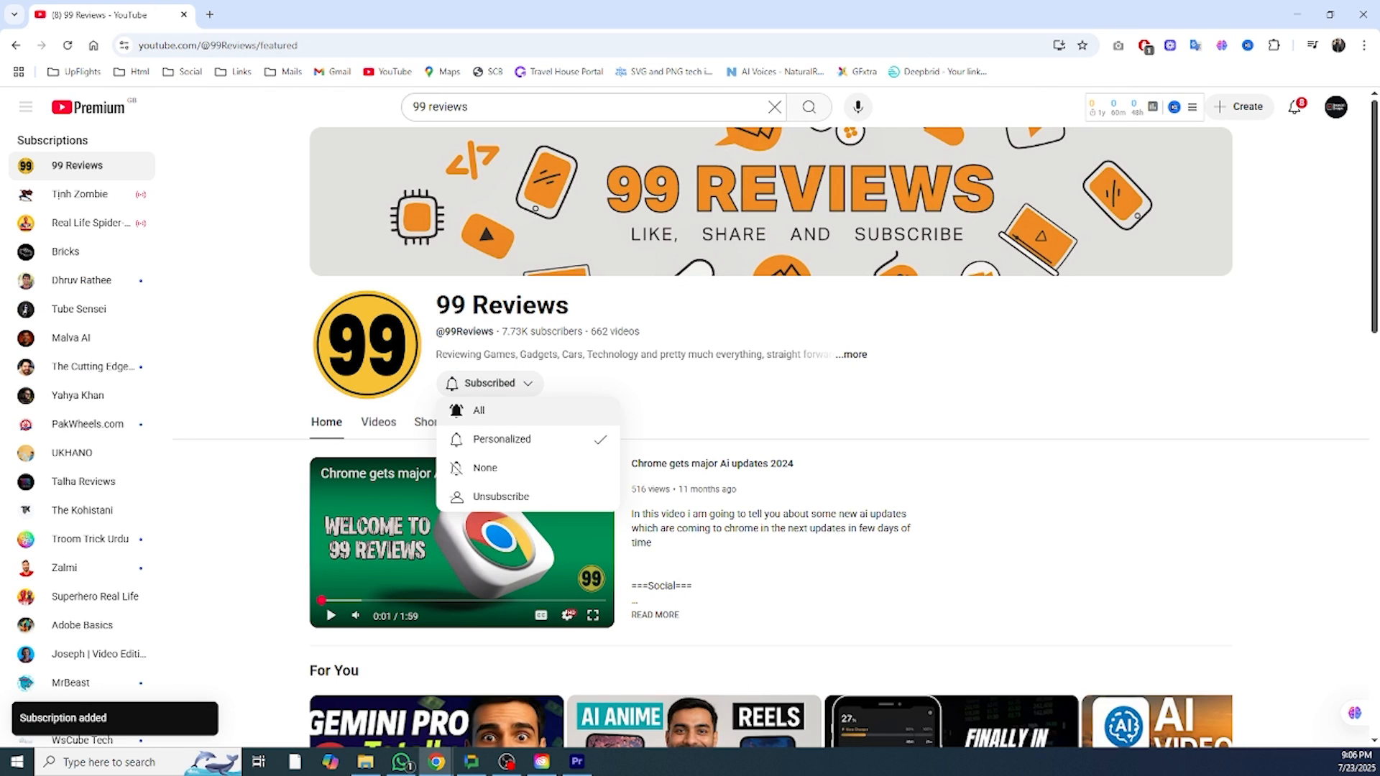
pyautogui.click(478, 409)
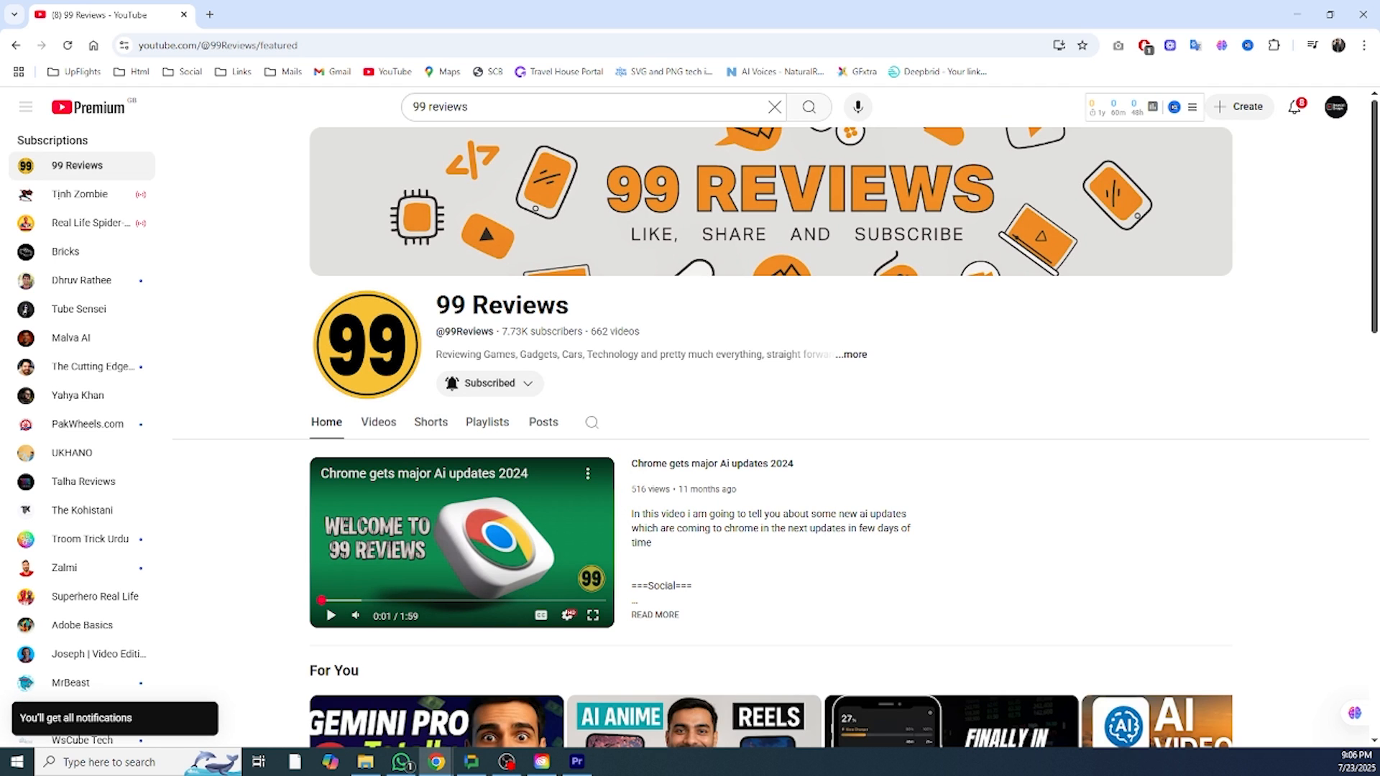